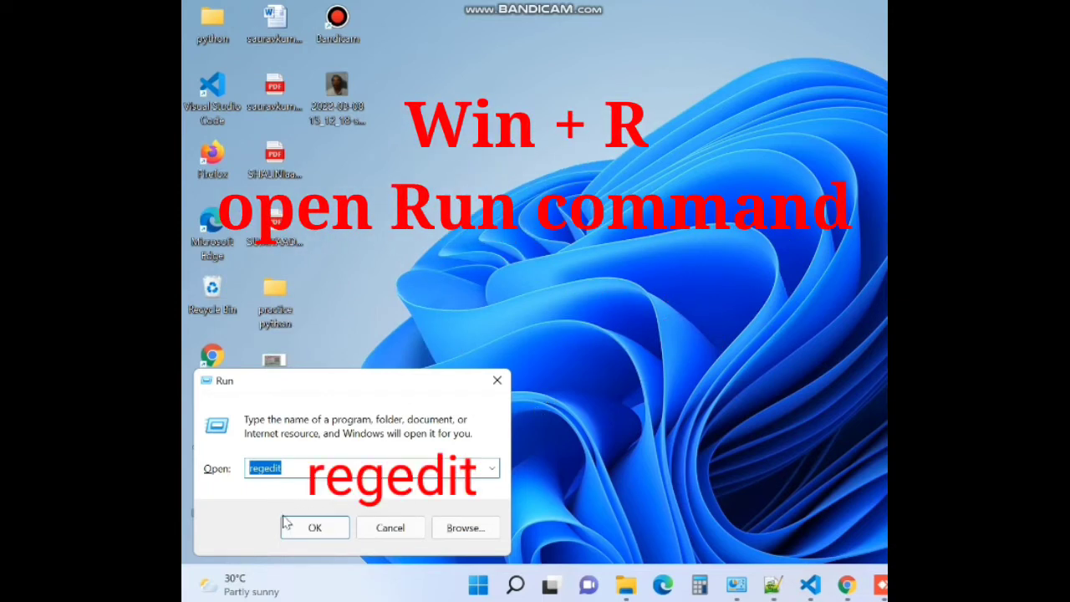
Launch Registry Editor by confirming regedit in the Run dialog.
{"action": "left_click", "coordinate": [314, 527]}
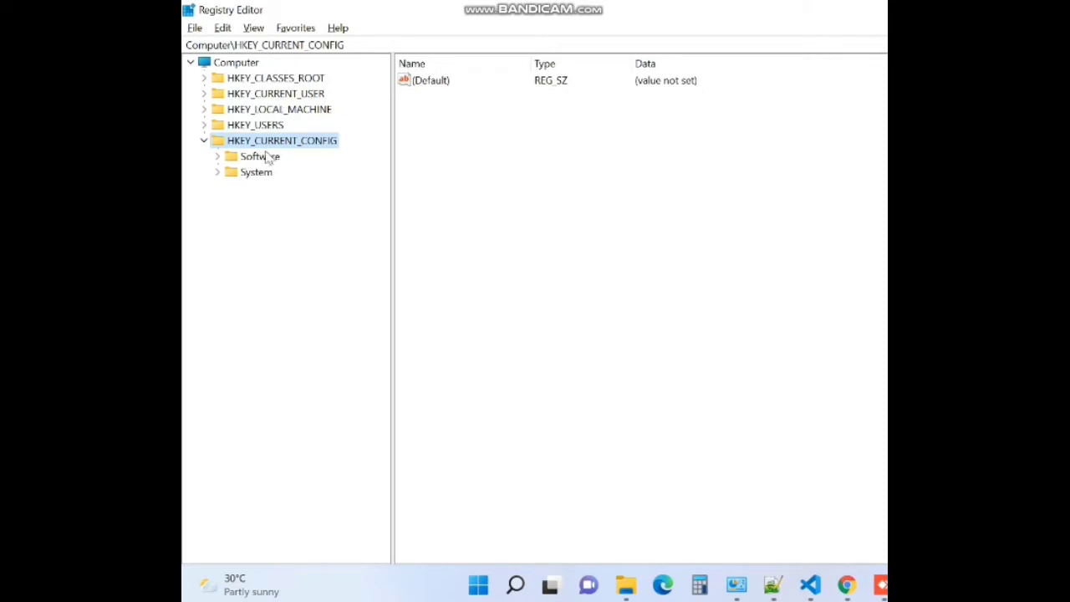
{"action": "mouse_move", "coordinate": [215, 132]}
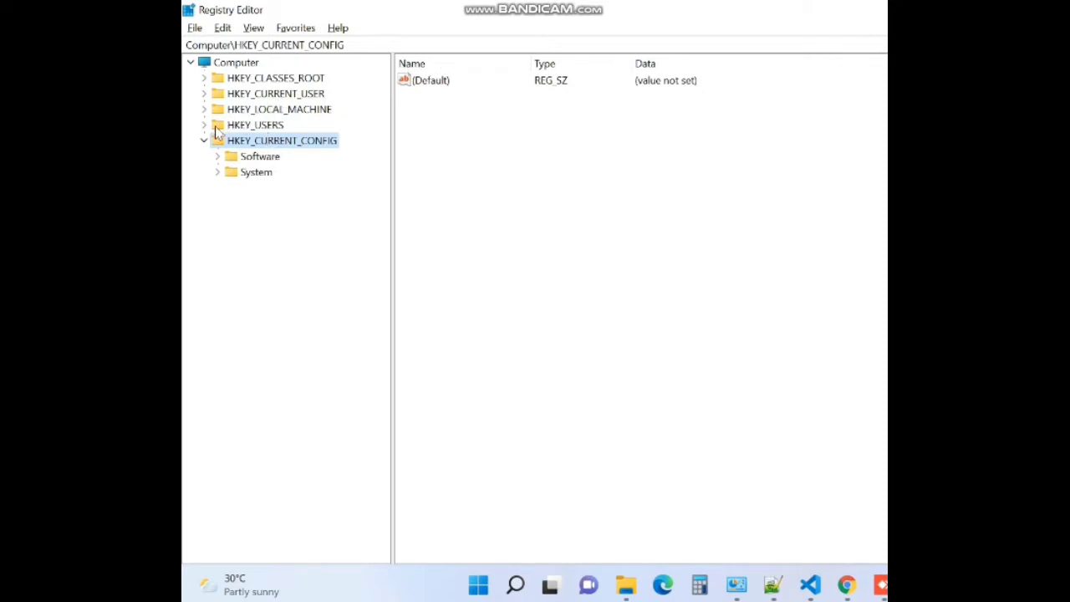
Collapse HKEY_CURRENT_CONFIG and expand HKEY_LOCAL_MACHINE\SYSTEM\CurrentControlSet\Services.
{"action": "left_click", "coordinate": [204, 140]}
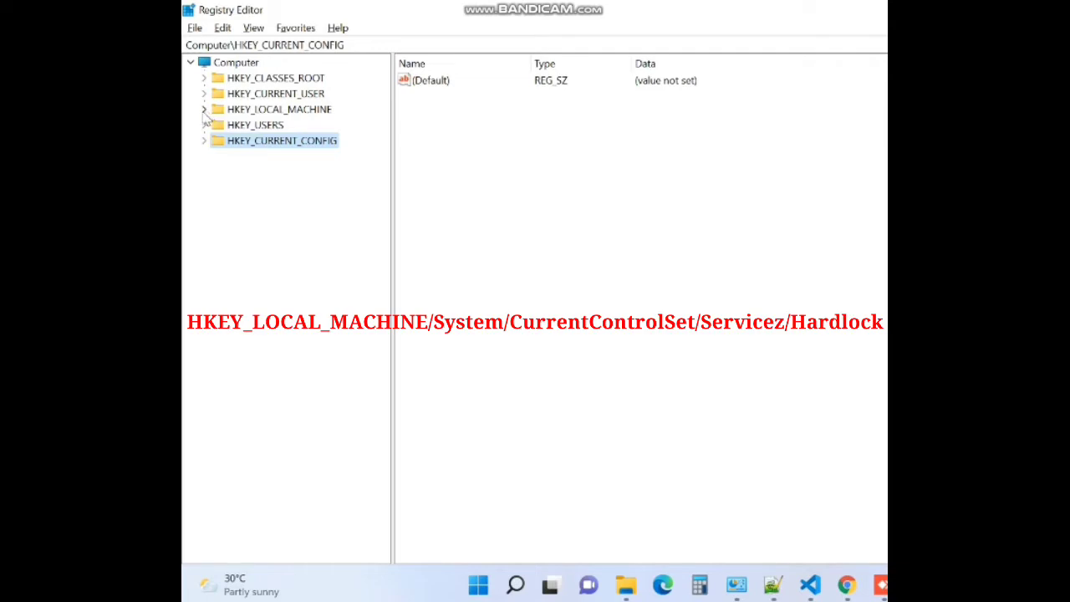
{"action": "left_click", "coordinate": [204, 108]}
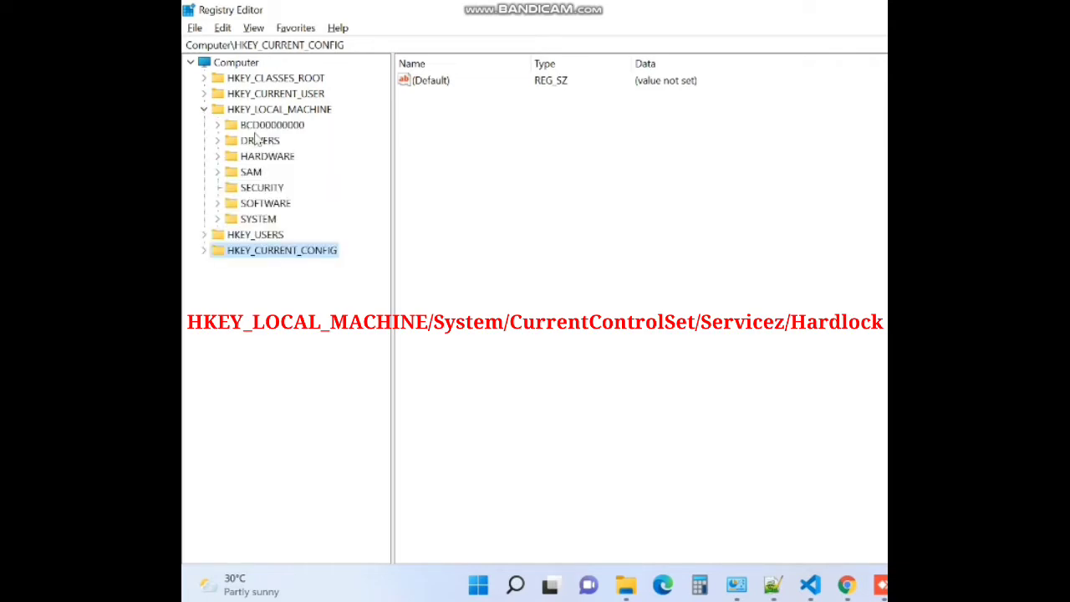
{"action": "mouse_move", "coordinate": [255, 226]}
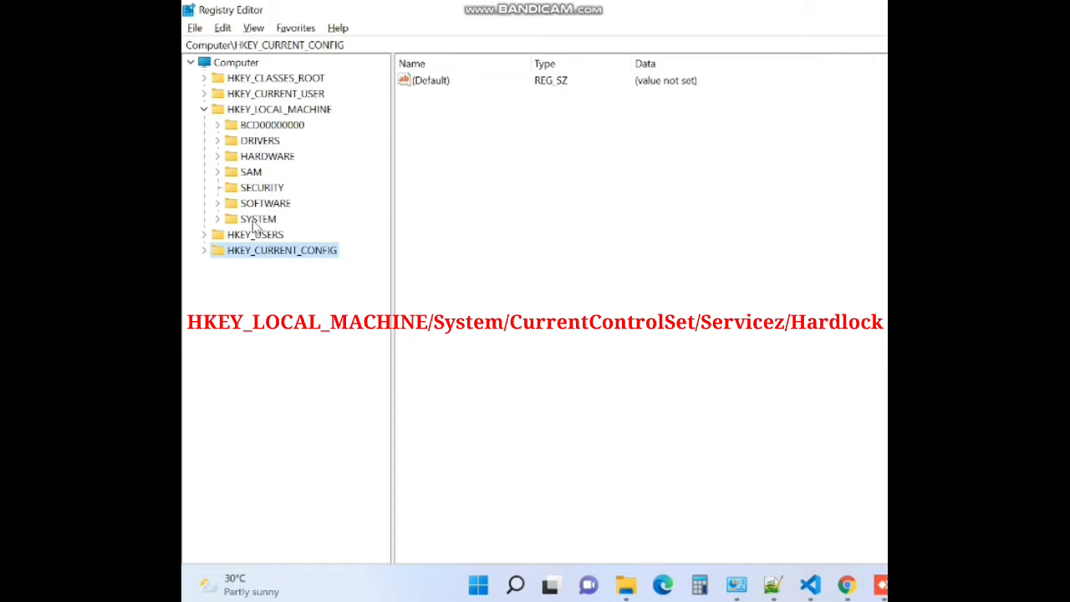
{"action": "mouse_move", "coordinate": [217, 222]}
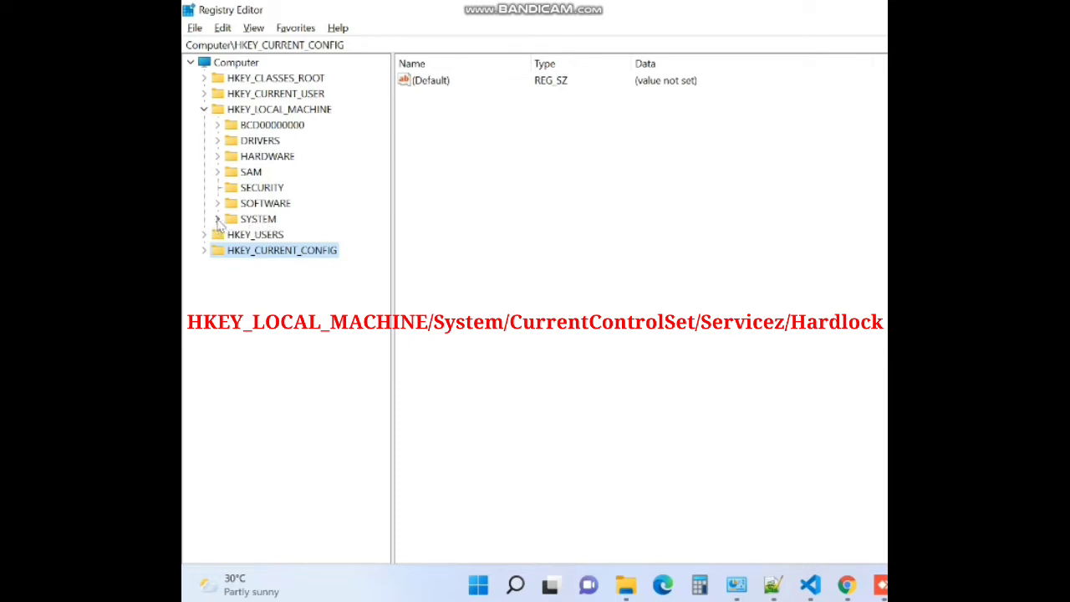
{"action": "left_click", "coordinate": [217, 218]}
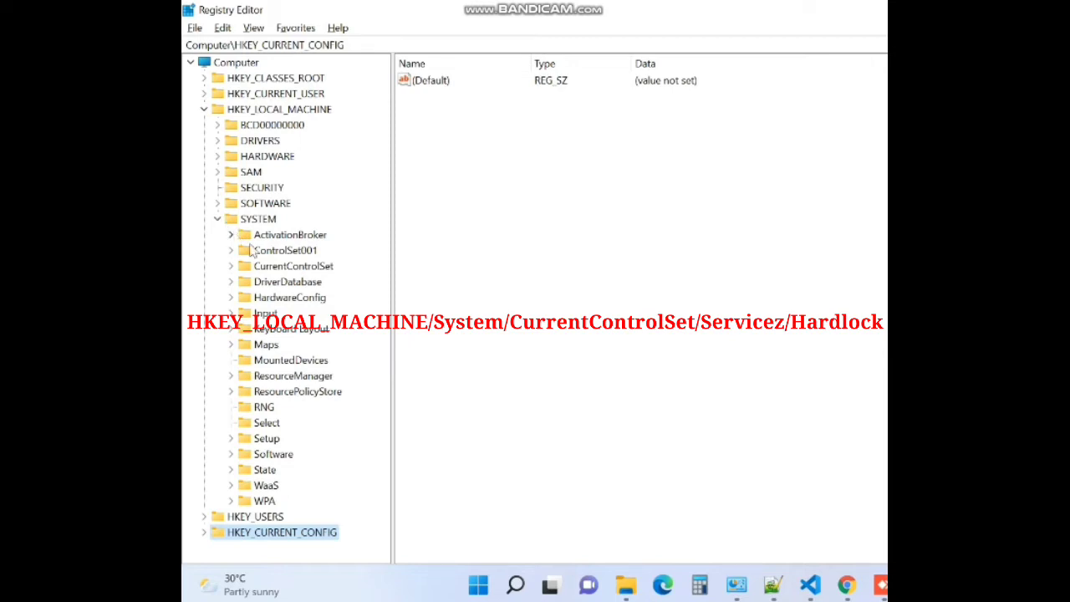
{"action": "mouse_move", "coordinate": [286, 274]}
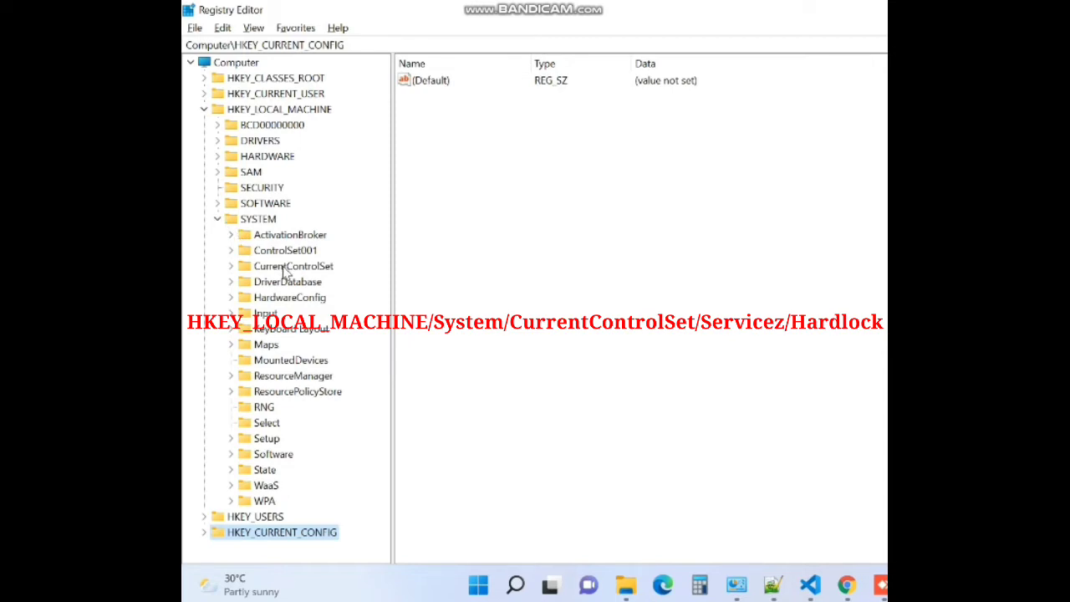
{"action": "left_click", "coordinate": [232, 266]}
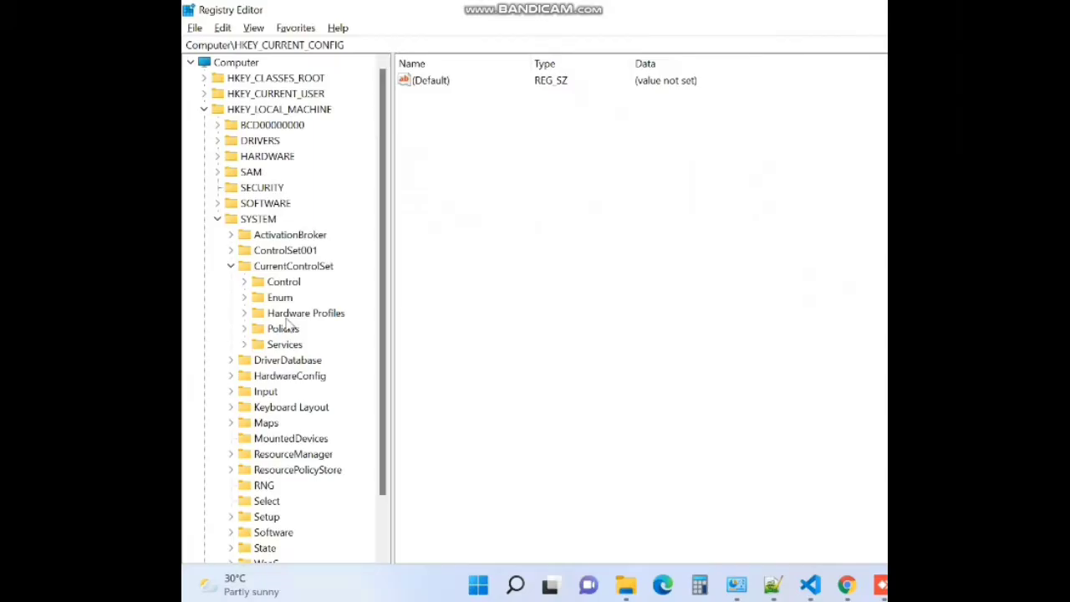
{"action": "mouse_move", "coordinate": [246, 349]}
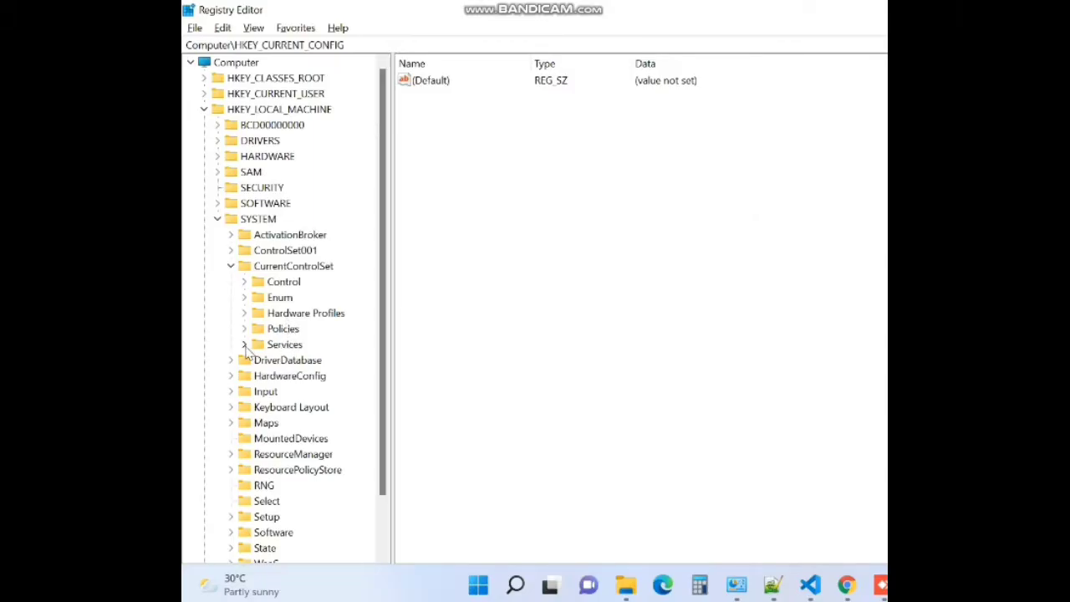
{"action": "left_click", "coordinate": [244, 344]}
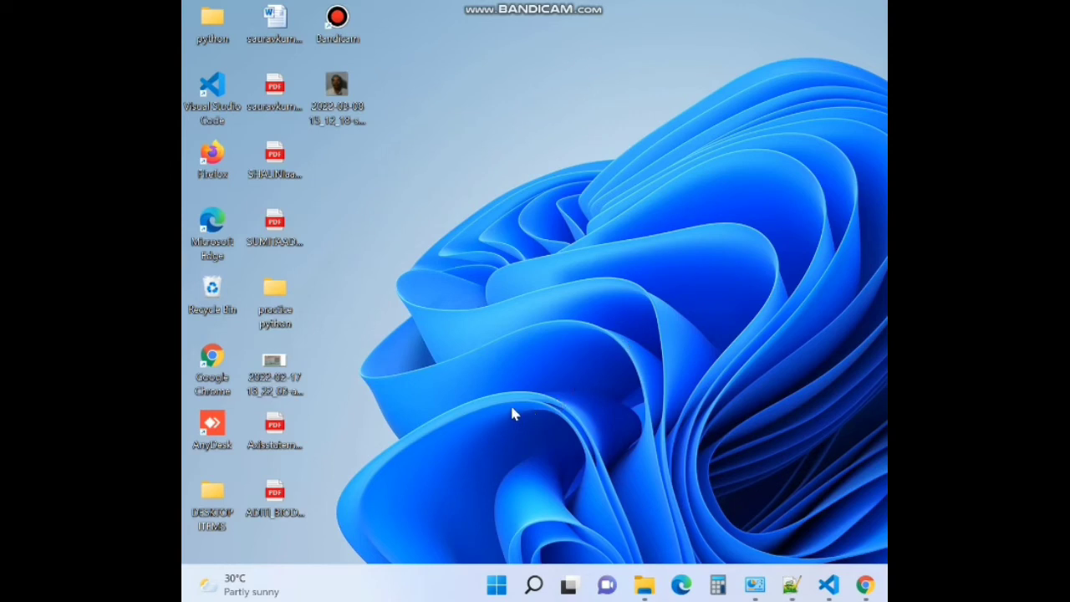
Open Device Manager from the Start button's right-click menu.
{"action": "right_click", "coordinate": [496, 584]}
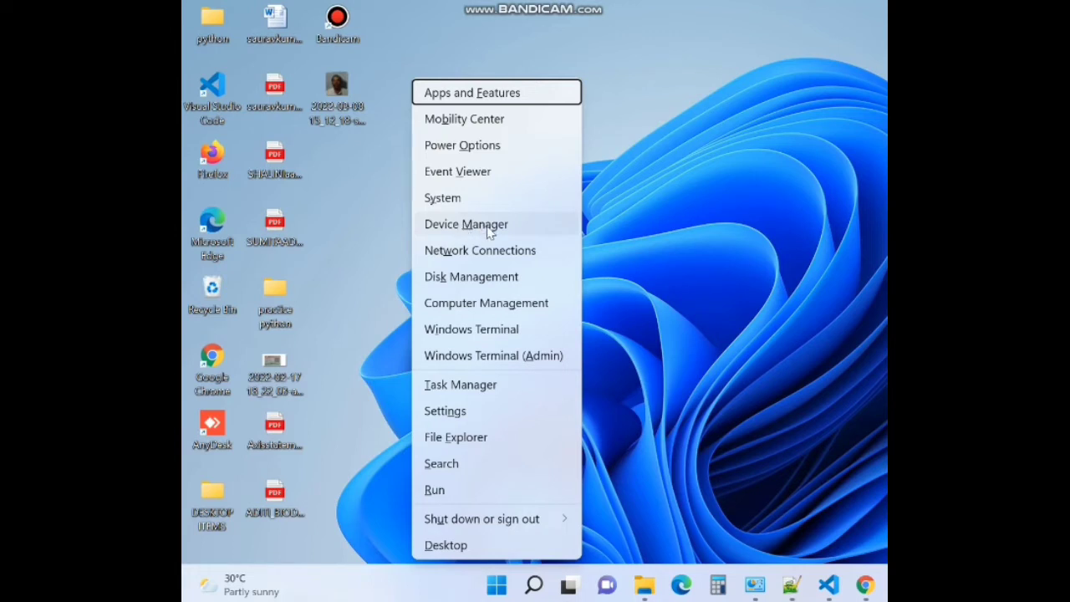
{"action": "left_click", "coordinate": [488, 231]}
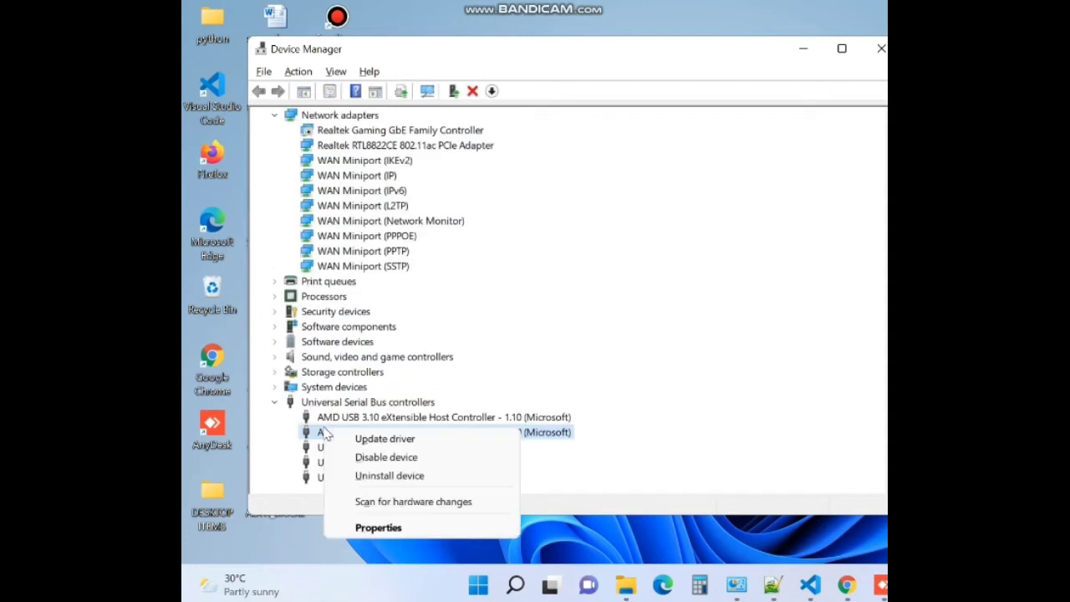
{"action": "mouse_move", "coordinate": [385, 438]}
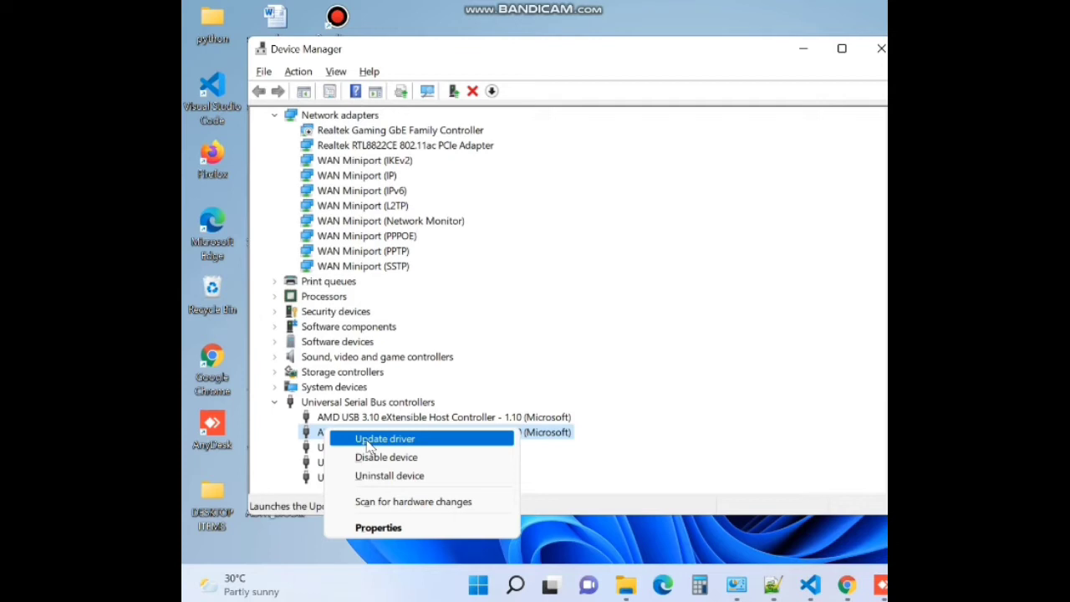
Start Update driver for the AMD USB 3.10 host controller, then close it without updating.
{"action": "left_click", "coordinate": [385, 438]}
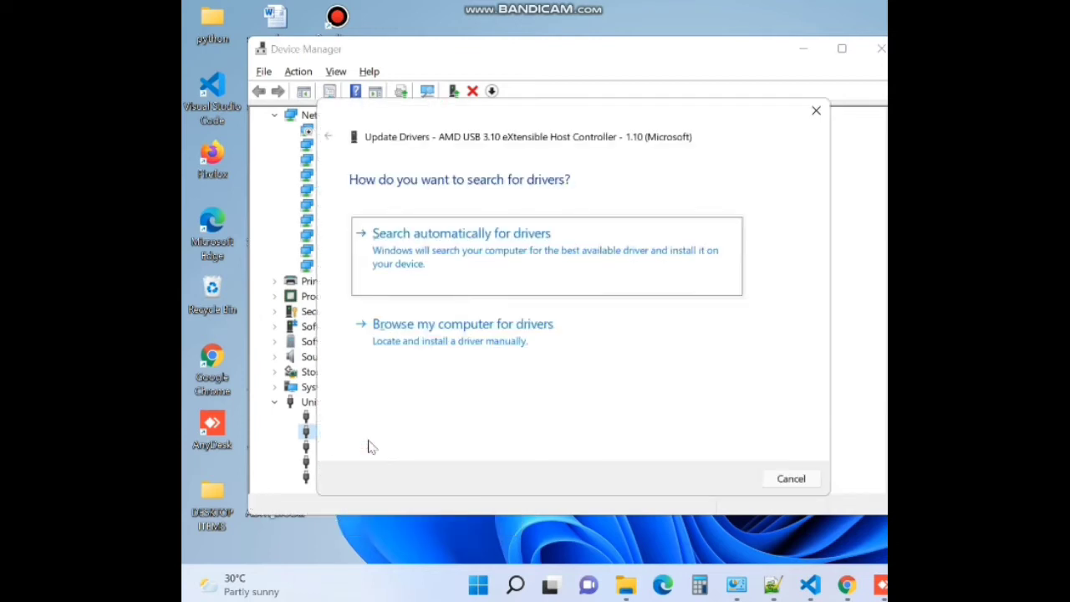
{"action": "mouse_move", "coordinate": [483, 249]}
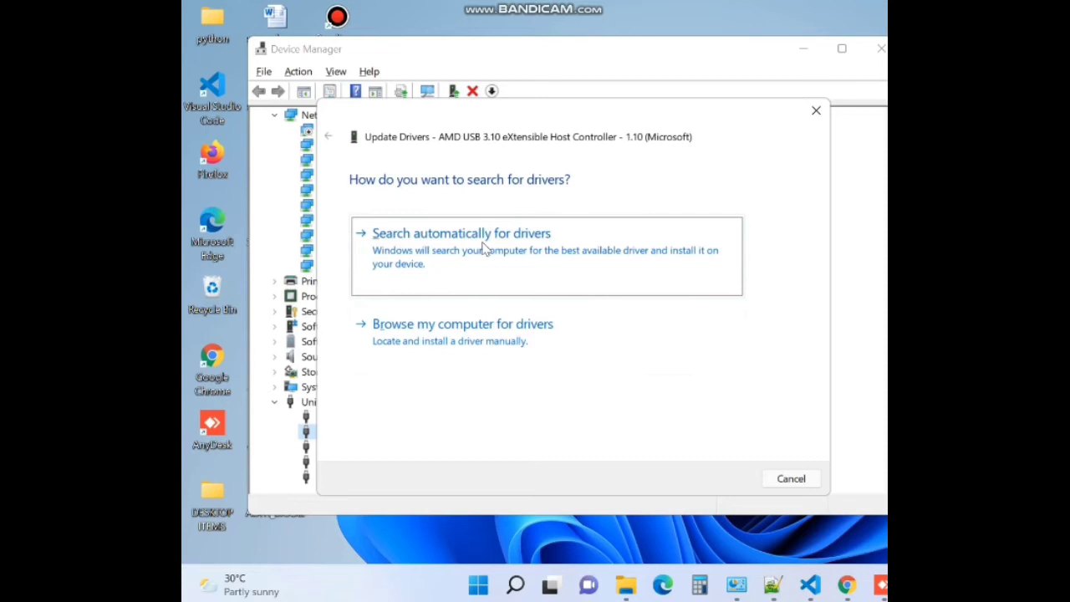
{"action": "mouse_move", "coordinate": [450, 286]}
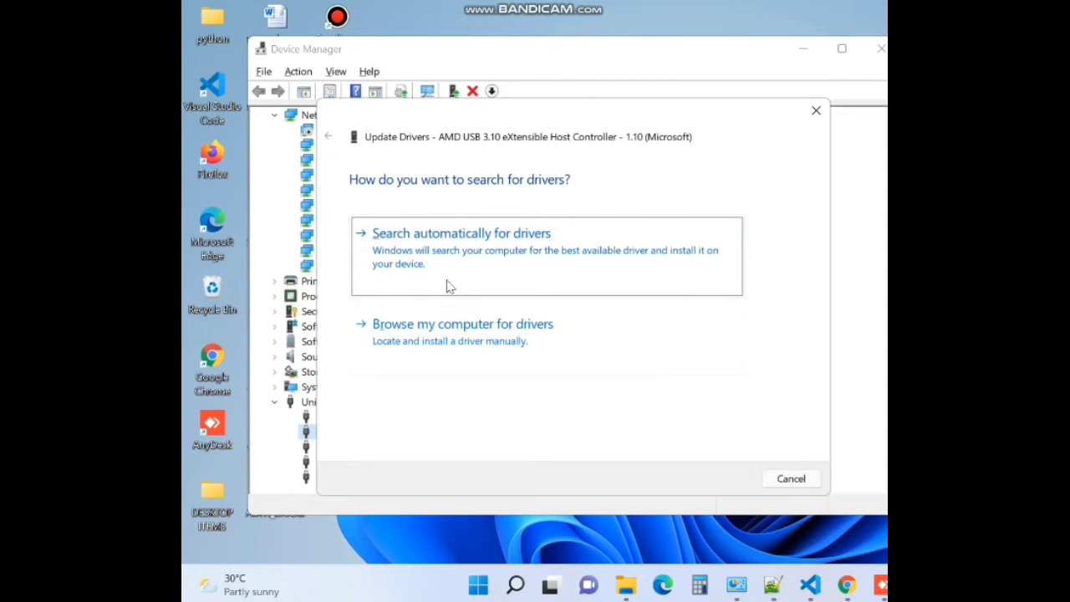
{"action": "mouse_move", "coordinate": [462, 255]}
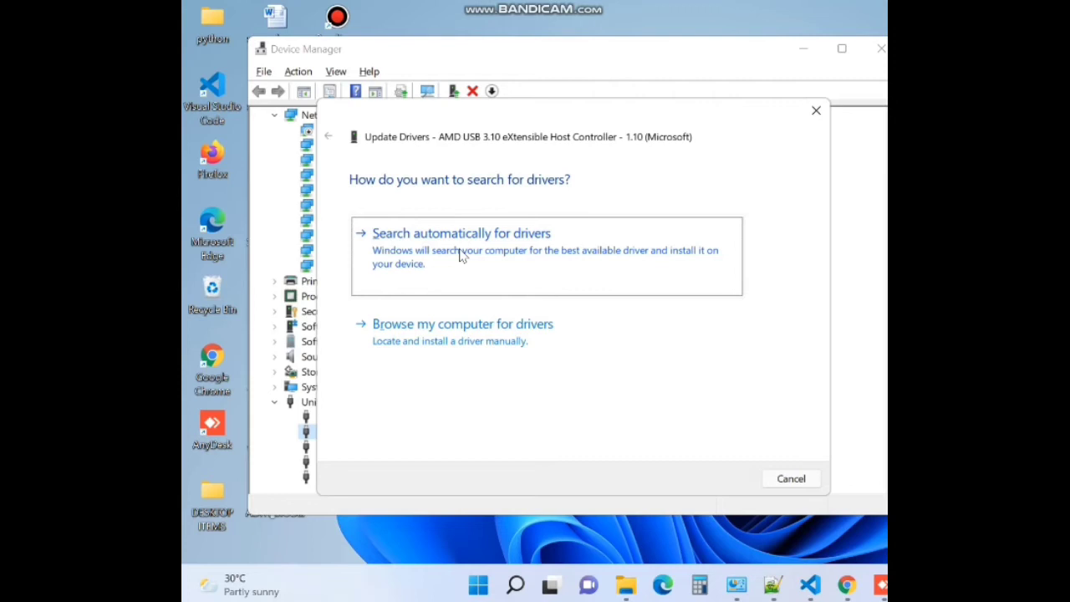
{"action": "mouse_move", "coordinate": [523, 233]}
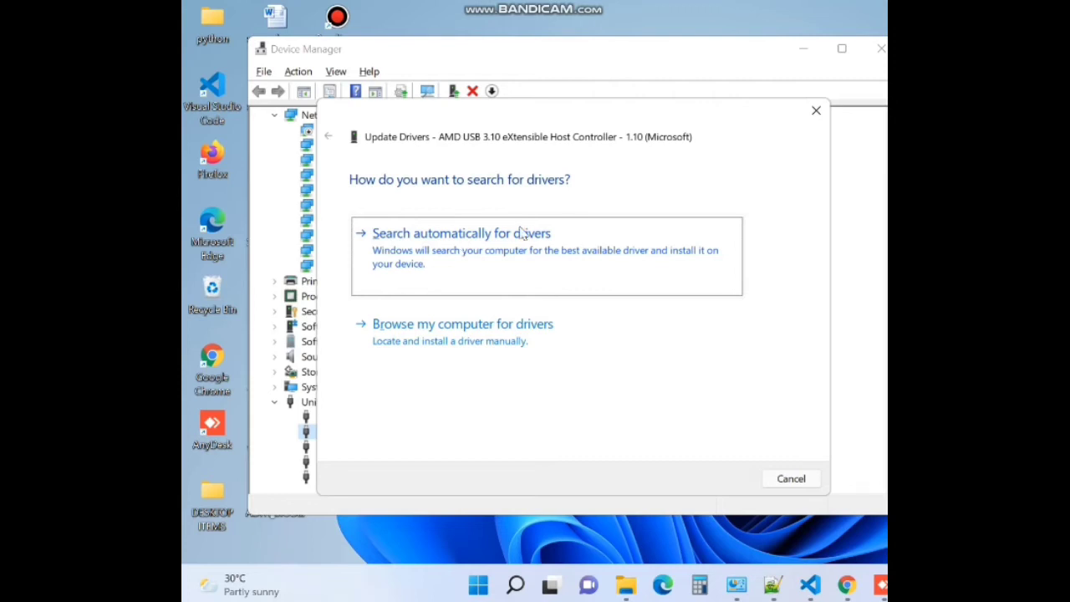
{"action": "mouse_move", "coordinate": [815, 111]}
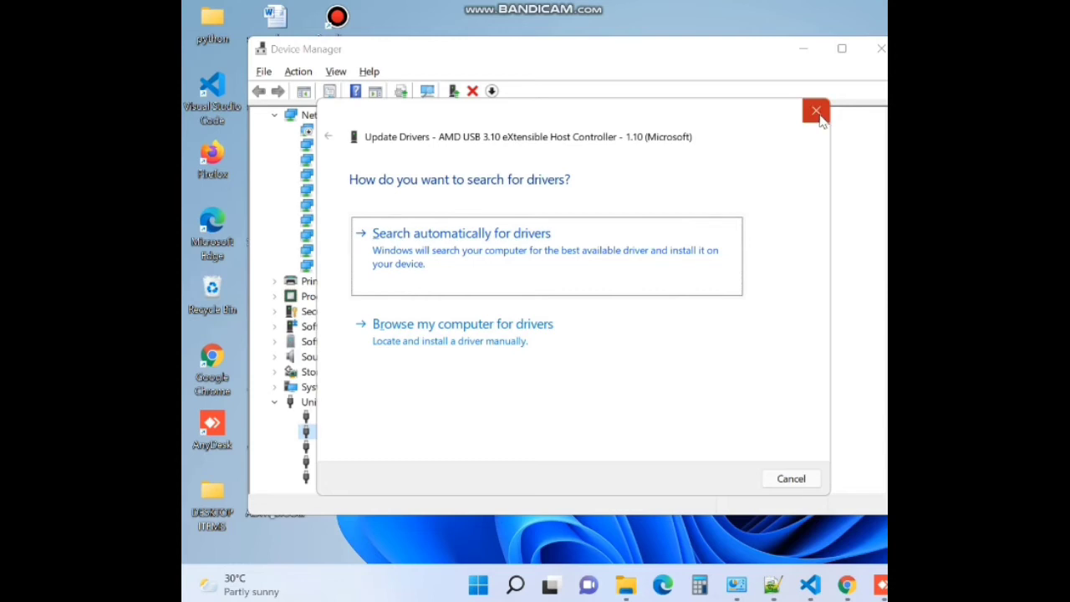
{"action": "left_click", "coordinate": [815, 110]}
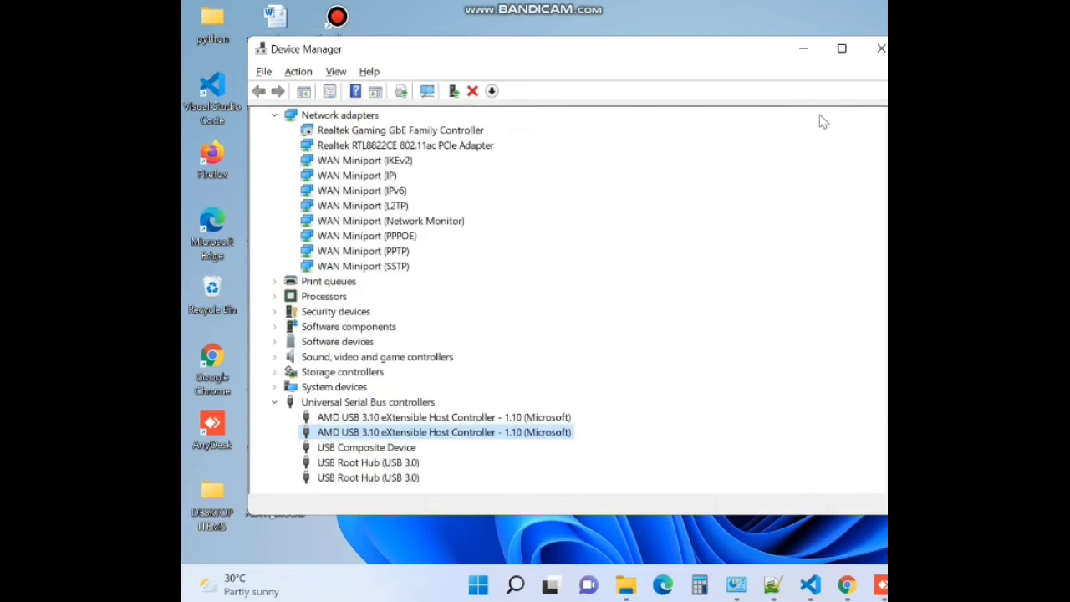
Close Device Manager and run appwiz.cpl from the Run dialog.
{"action": "left_click", "coordinate": [880, 47]}
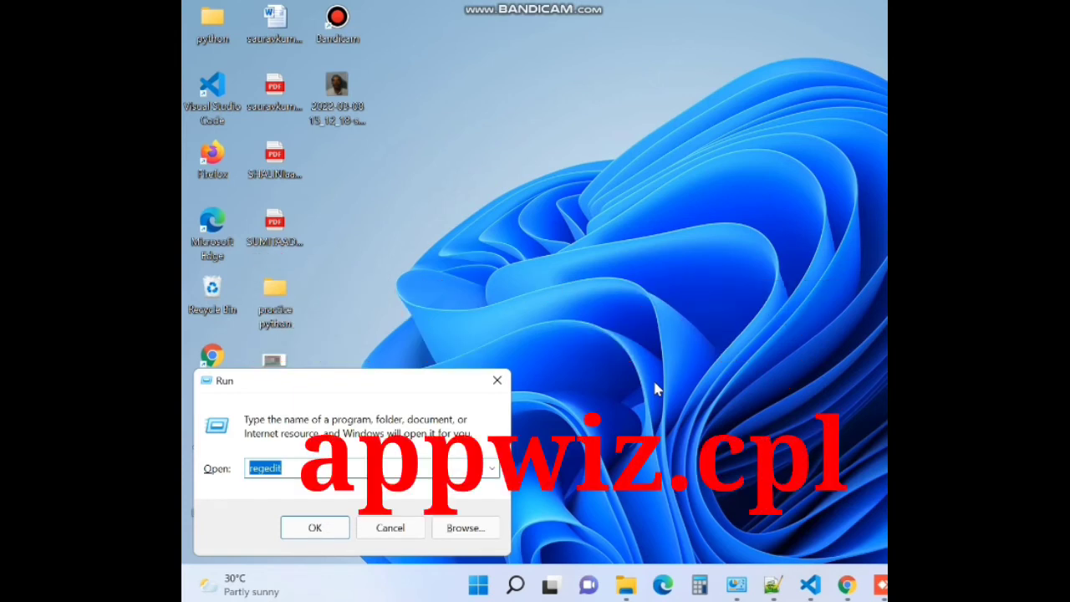
{"action": "type", "text": "a"}
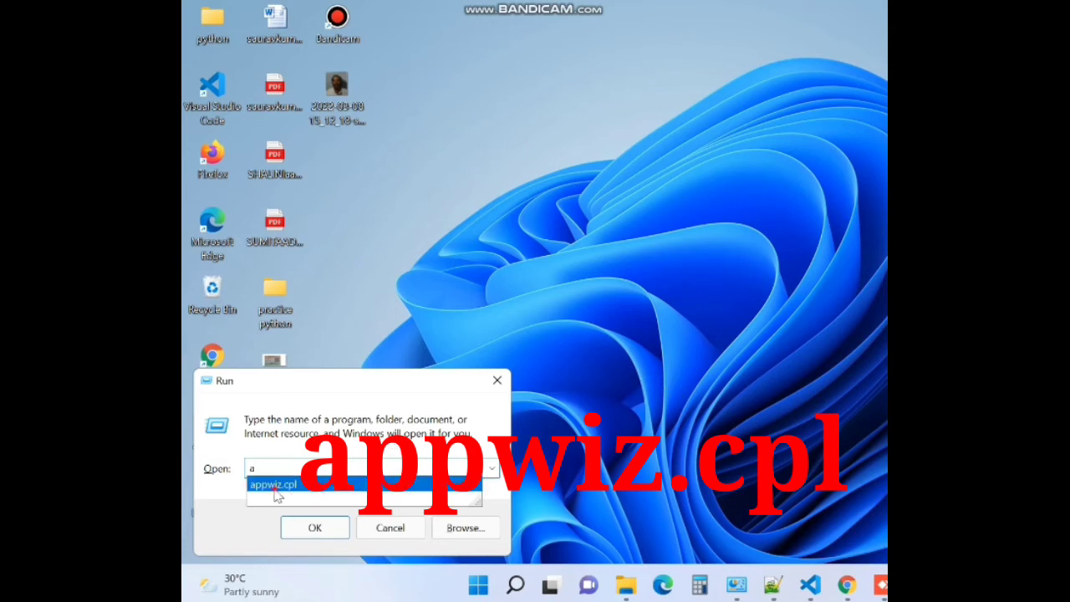
{"action": "left_click", "coordinate": [274, 485]}
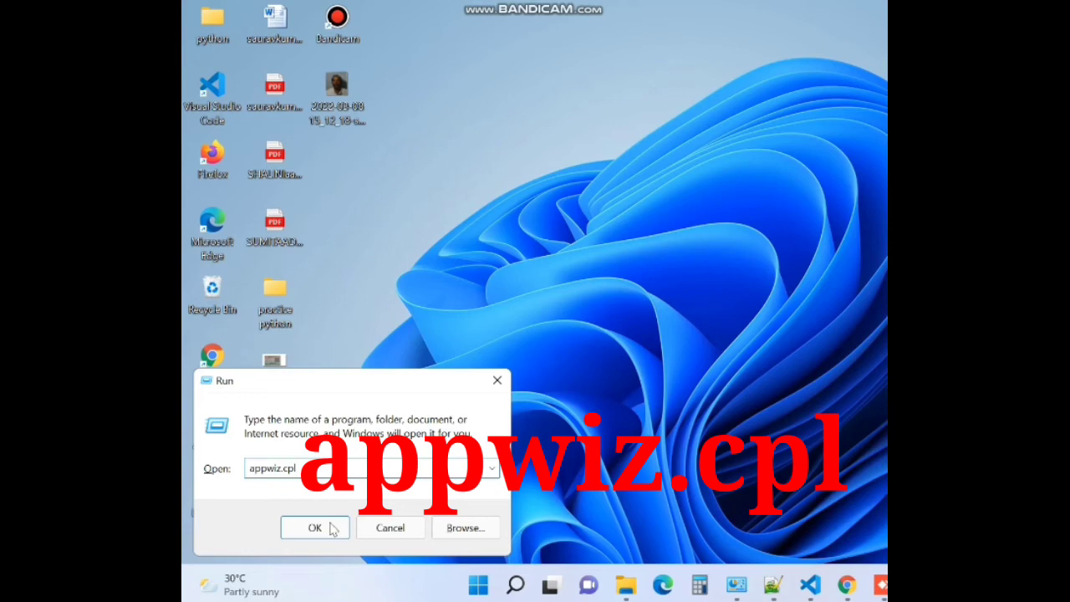
{"action": "left_click", "coordinate": [314, 528]}
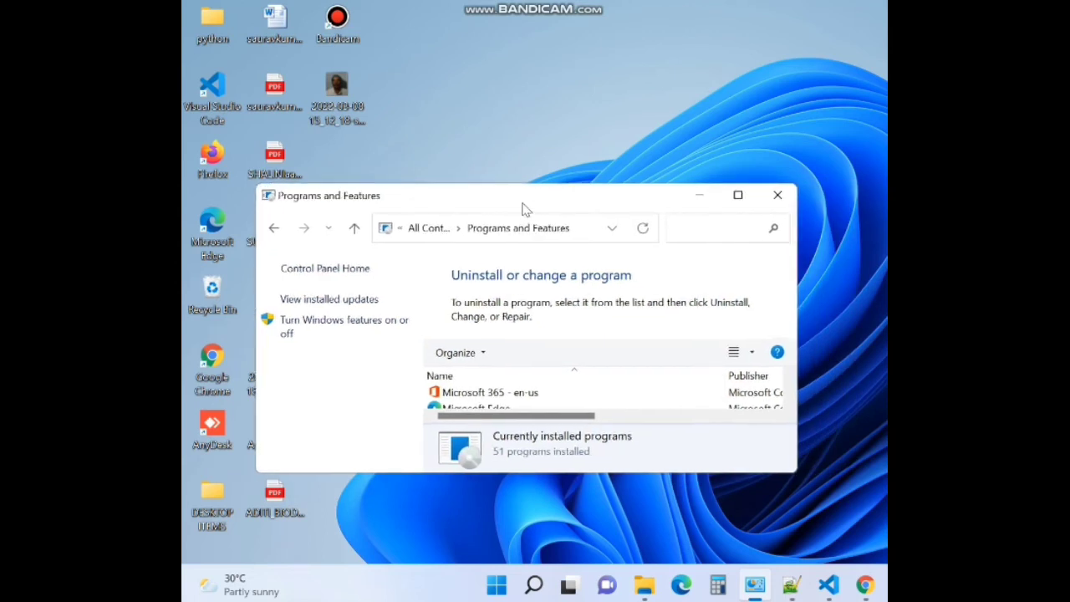
Nudge the Programs and Features window by its title bar and maximize it.
{"action": "left_click_drag", "start_coordinate": [523, 195], "coordinate": [542, 197]}
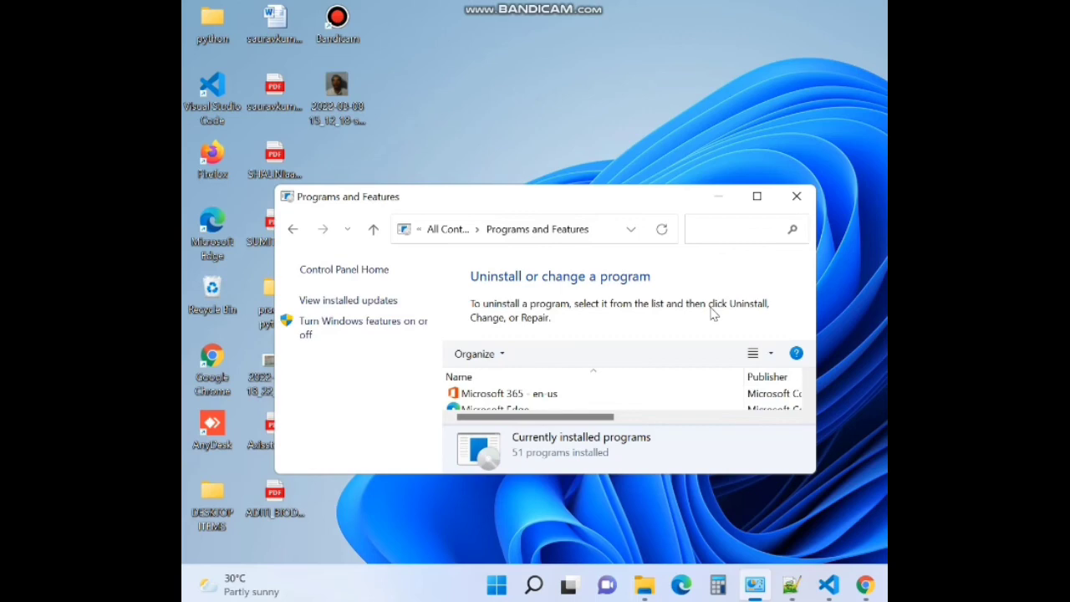
{"action": "mouse_move", "coordinate": [815, 270]}
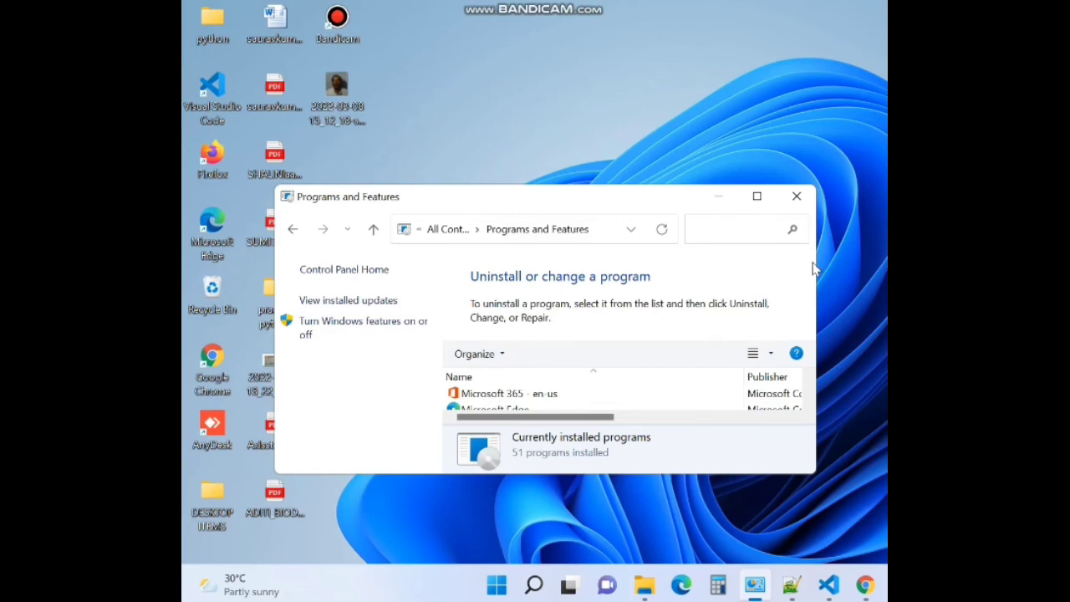
{"action": "left_click", "coordinate": [756, 196]}
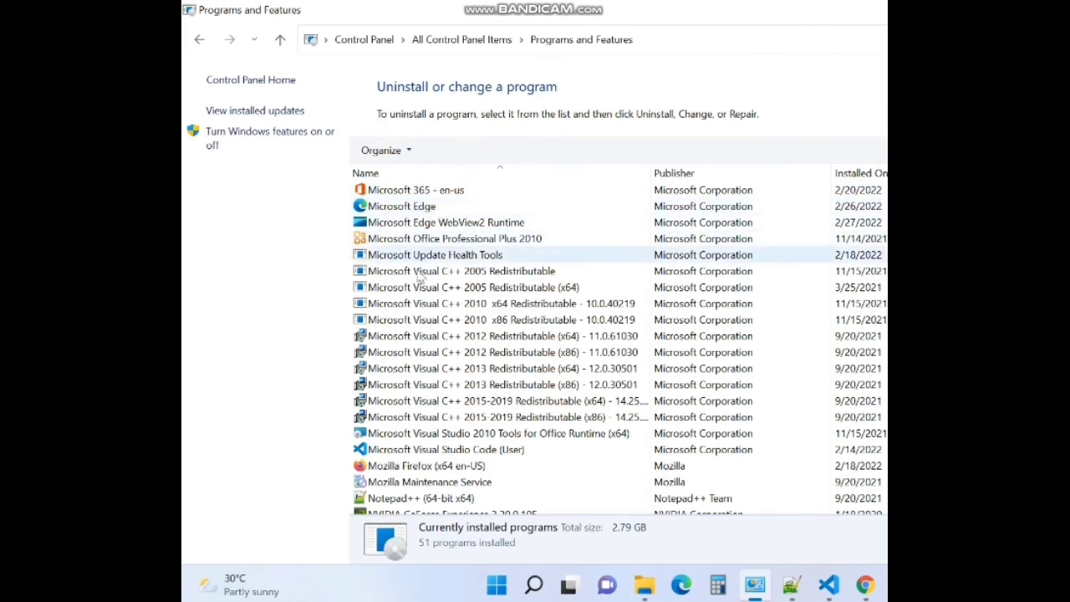
{"action": "mouse_move", "coordinate": [640, 418]}
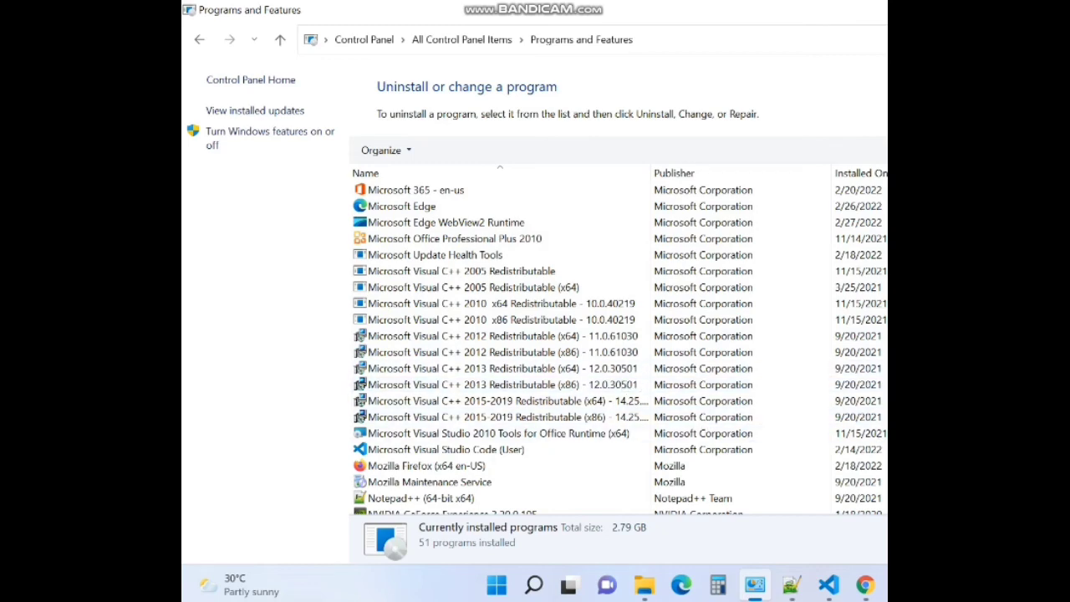
{"action": "scroll", "scroll_direction": "down", "scroll_amount": 3}
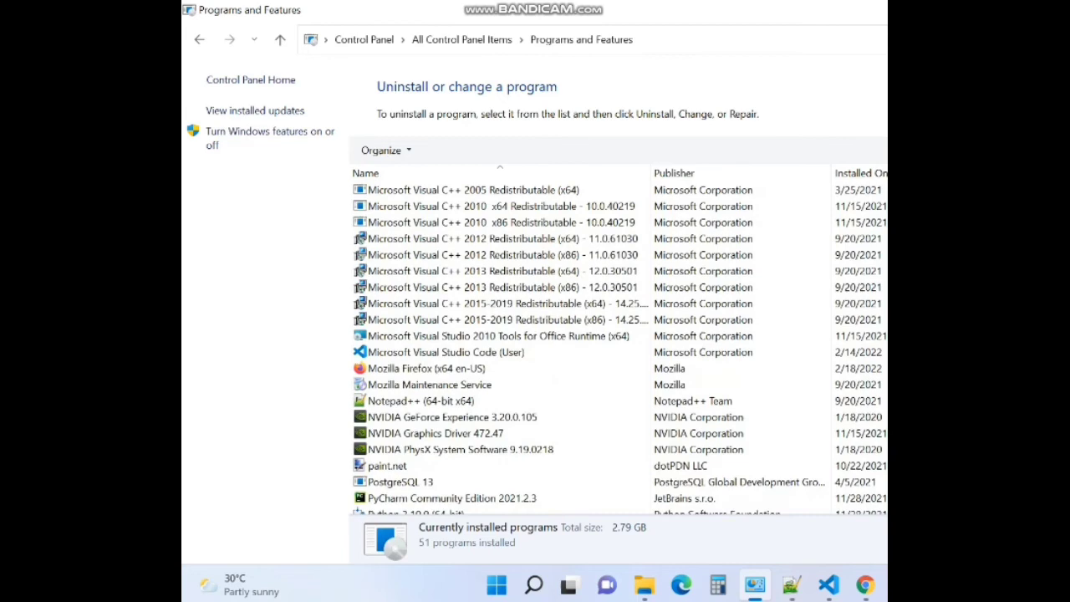
{"action": "scroll", "scroll_direction": "down", "scroll_amount": 3}
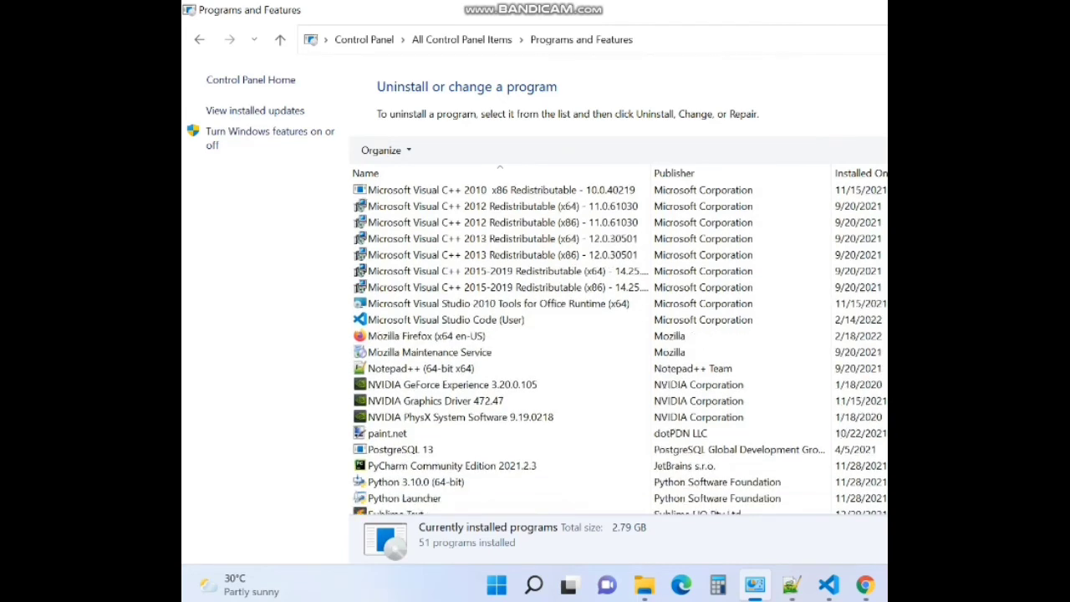
{"action": "scroll", "scroll_direction": "down", "scroll_amount": 3}
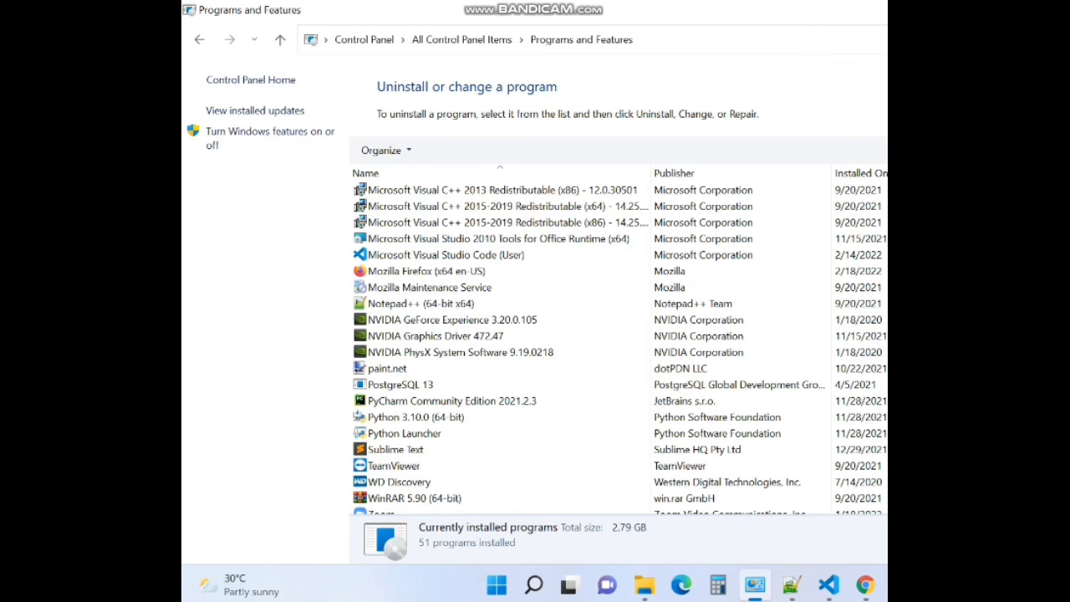
{"action": "scroll", "scroll_direction": "down", "scroll_amount": 3}
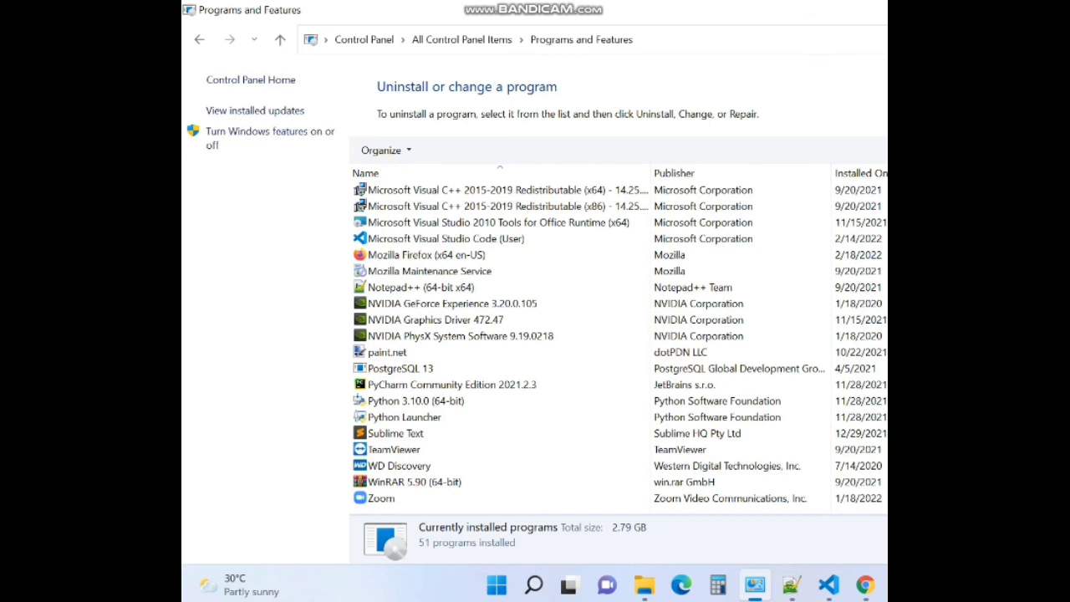
{"action": "left_click", "coordinate": [430, 270]}
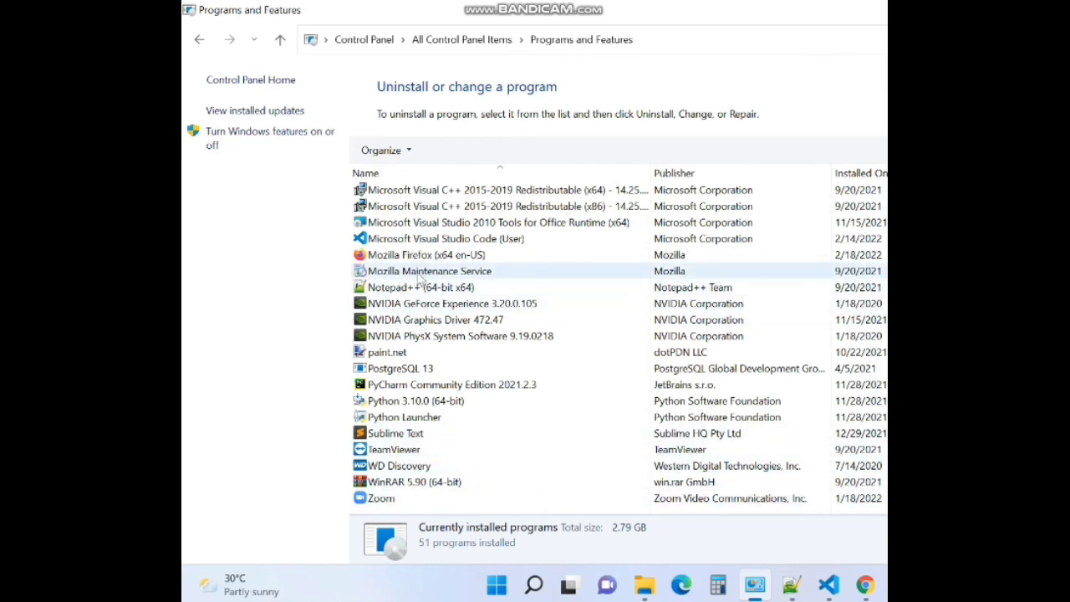